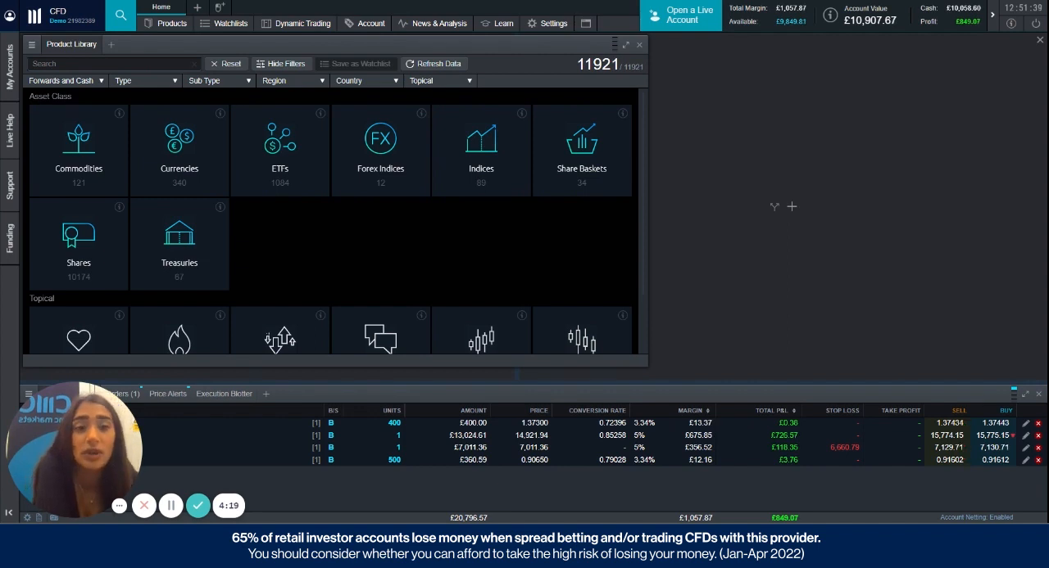
pyautogui.moveTo(840, 41)
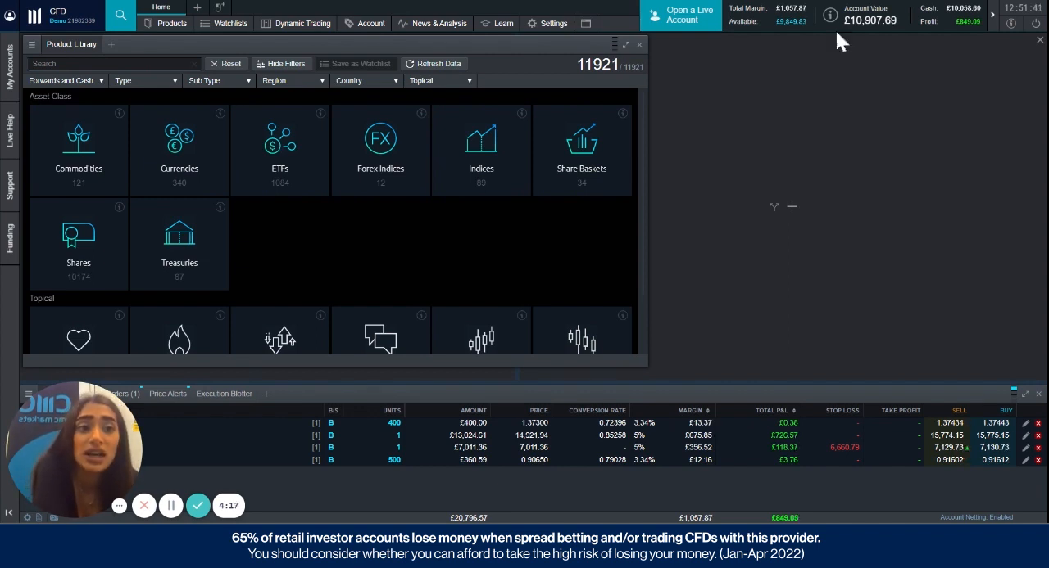
# Step: Check the account balance breakdown, then bring up the Account Close Out Method settings showing Standard
pyautogui.click(865, 15)
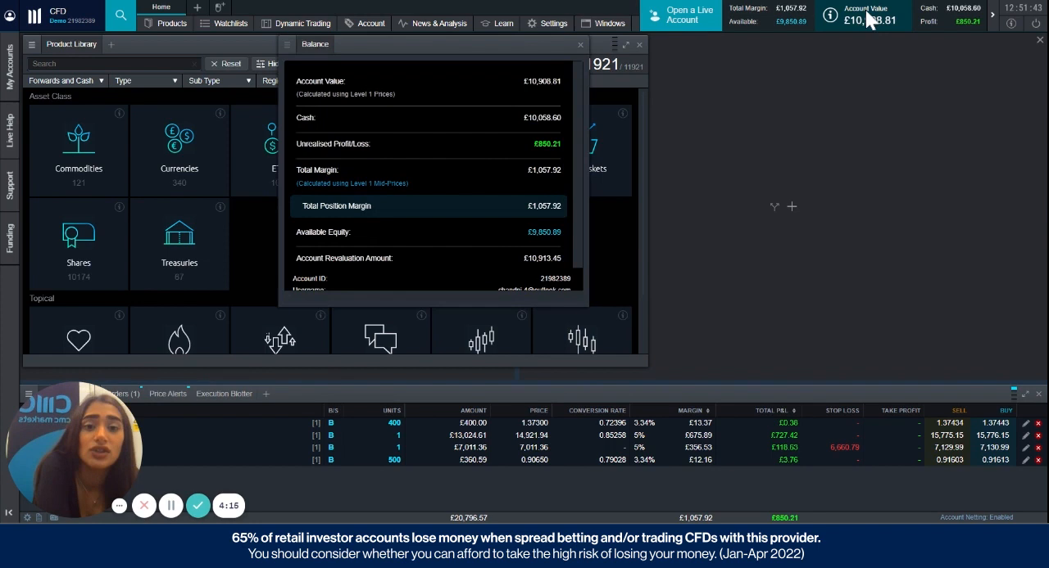
pyautogui.scroll(-3)
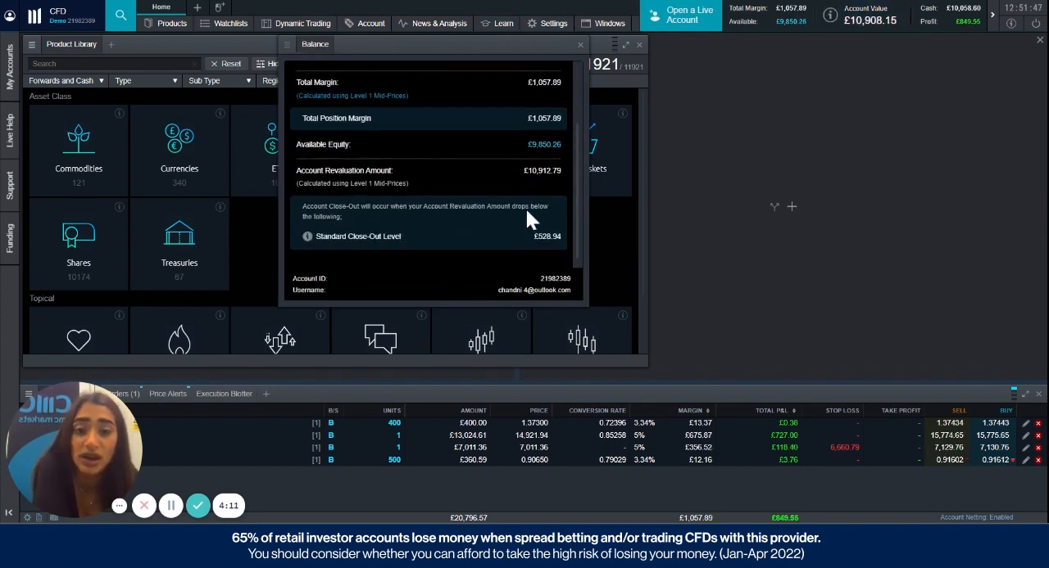
pyautogui.moveTo(536, 192)
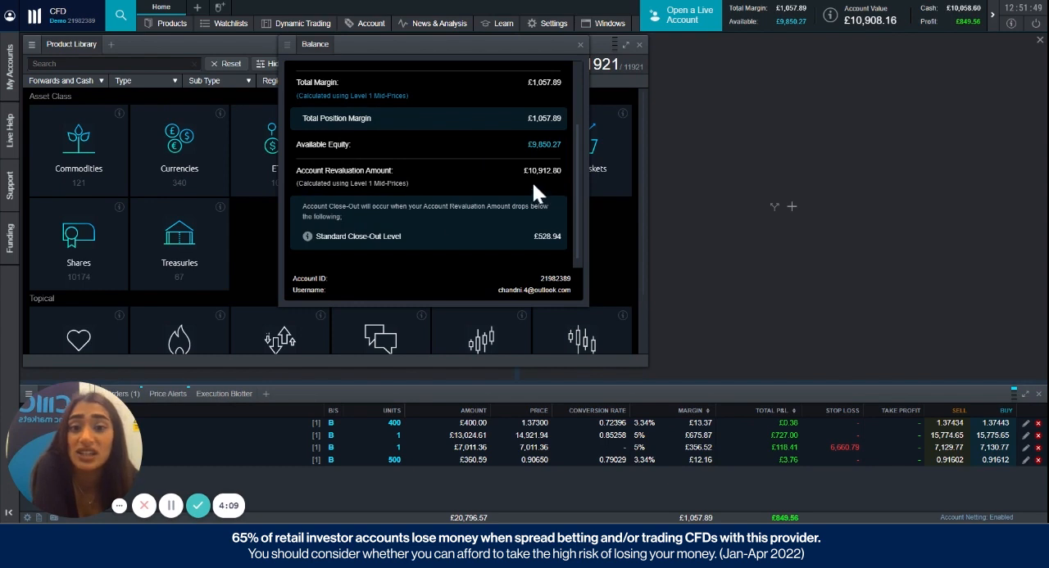
pyautogui.moveTo(553, 190)
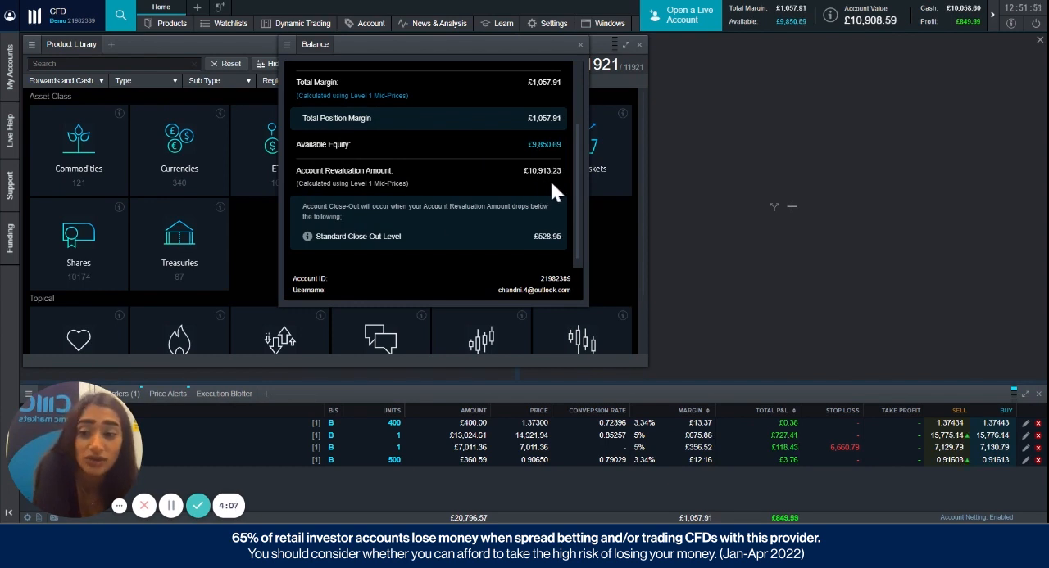
pyautogui.moveTo(492, 211)
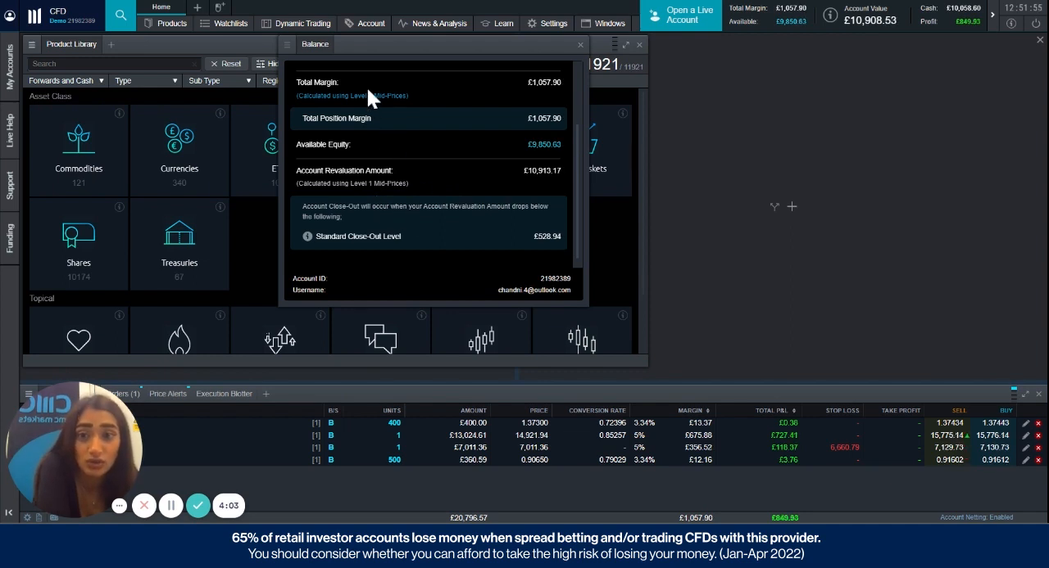
pyautogui.moveTo(536, 100)
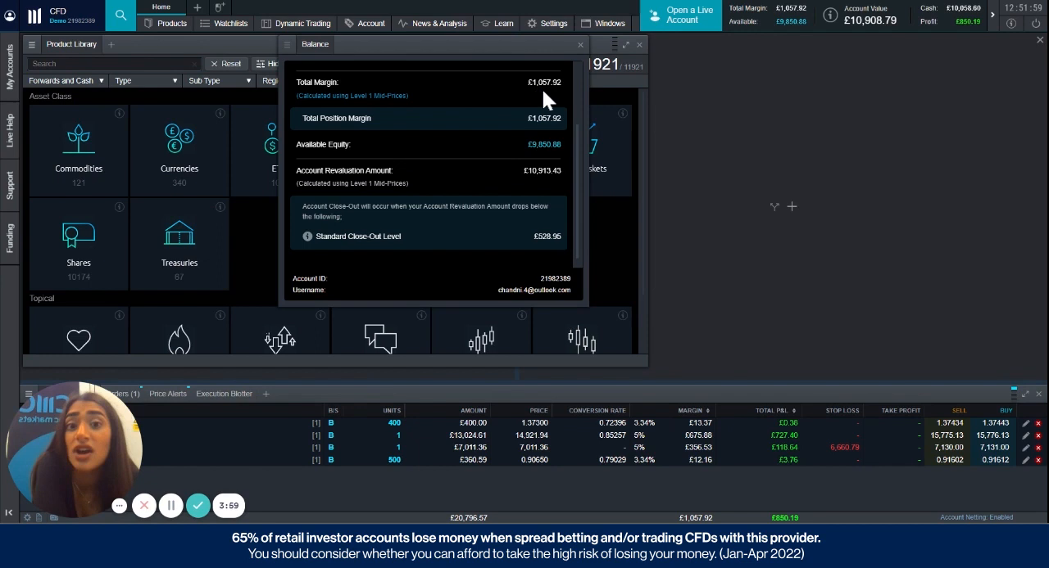
pyautogui.moveTo(352, 259)
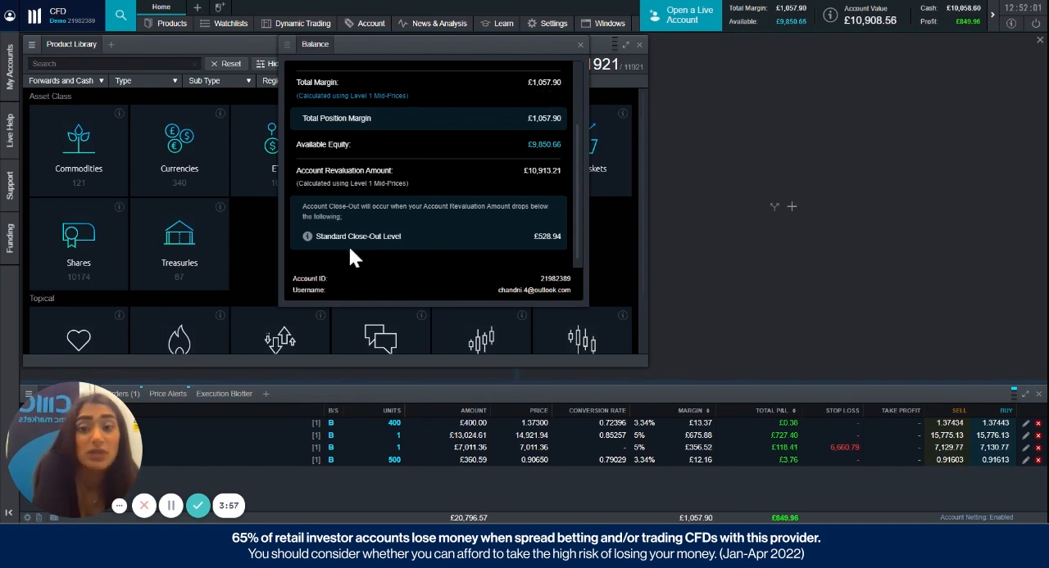
pyautogui.moveTo(536, 254)
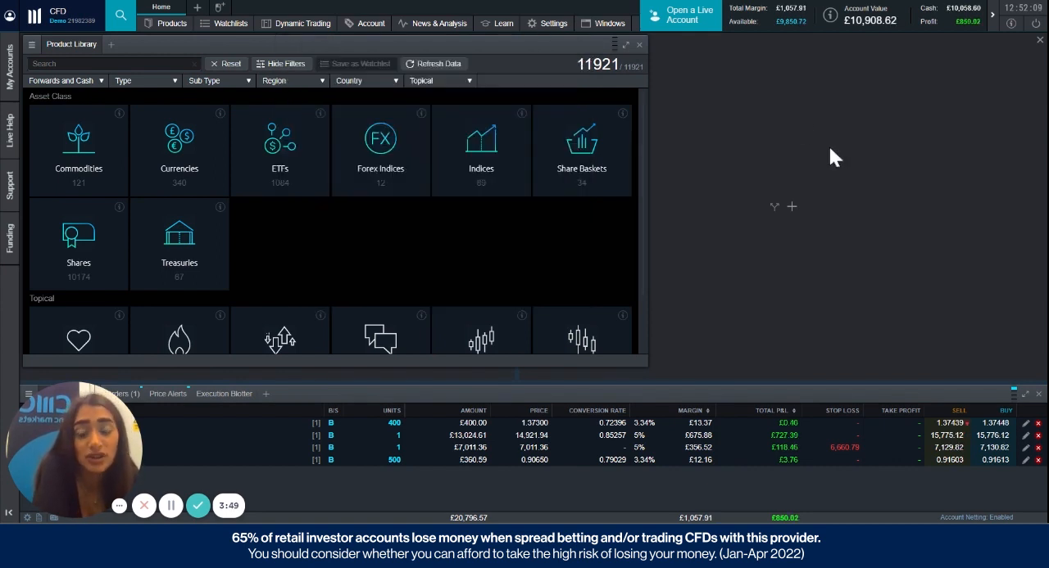
pyautogui.click(547, 23)
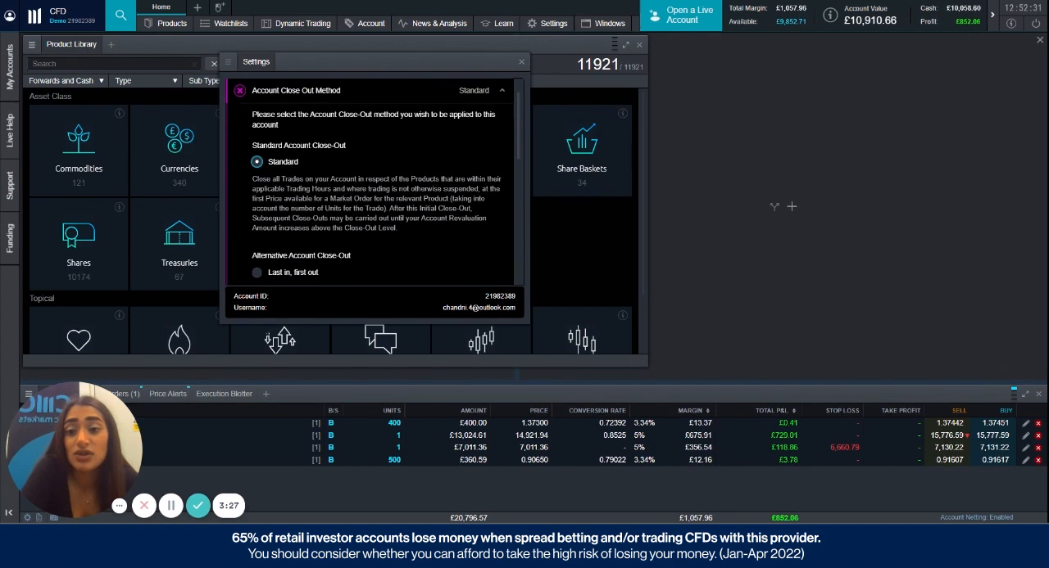
pyautogui.scroll(-3)
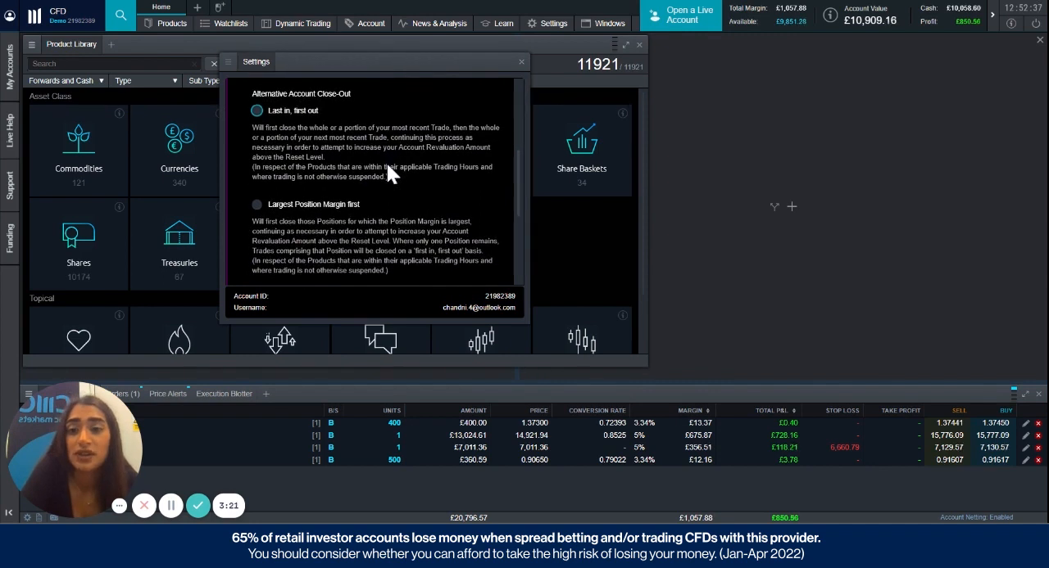
pyautogui.moveTo(317, 170)
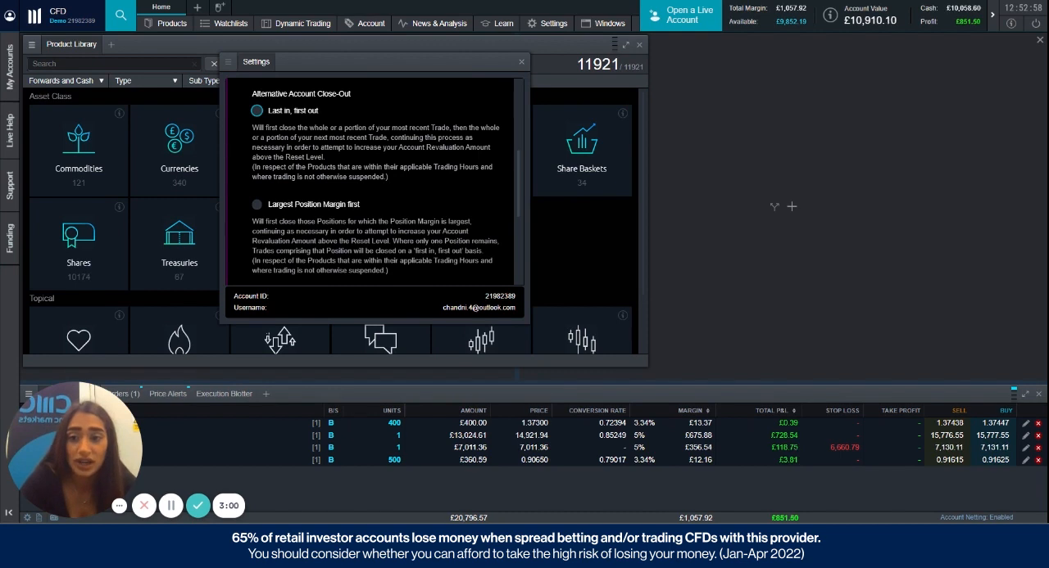
pyautogui.scroll(-3)
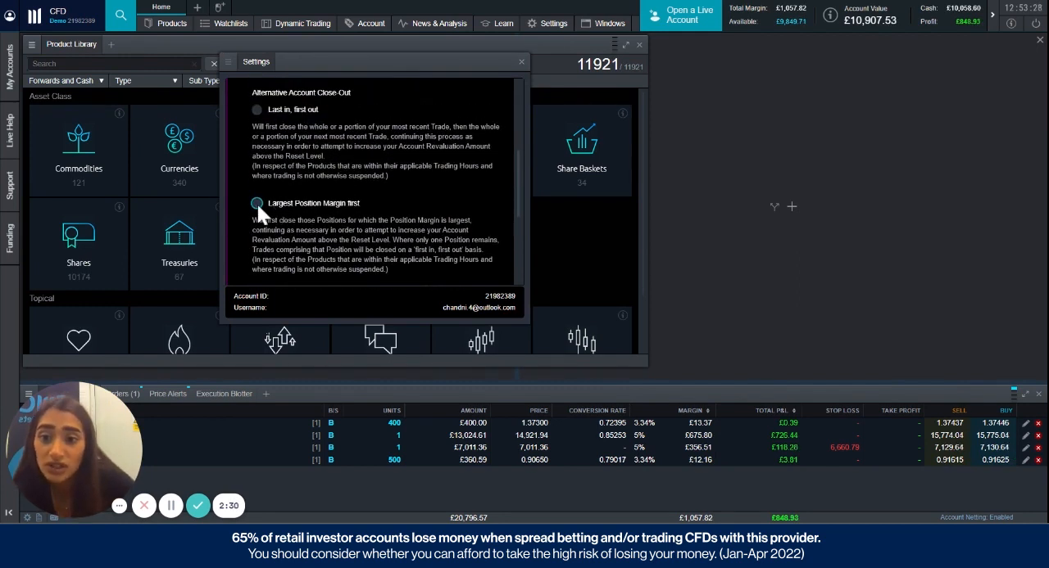
# Step: Choose 'Largest Position Margin first' as the close-out method and close the Settings window
pyautogui.click(257, 203)
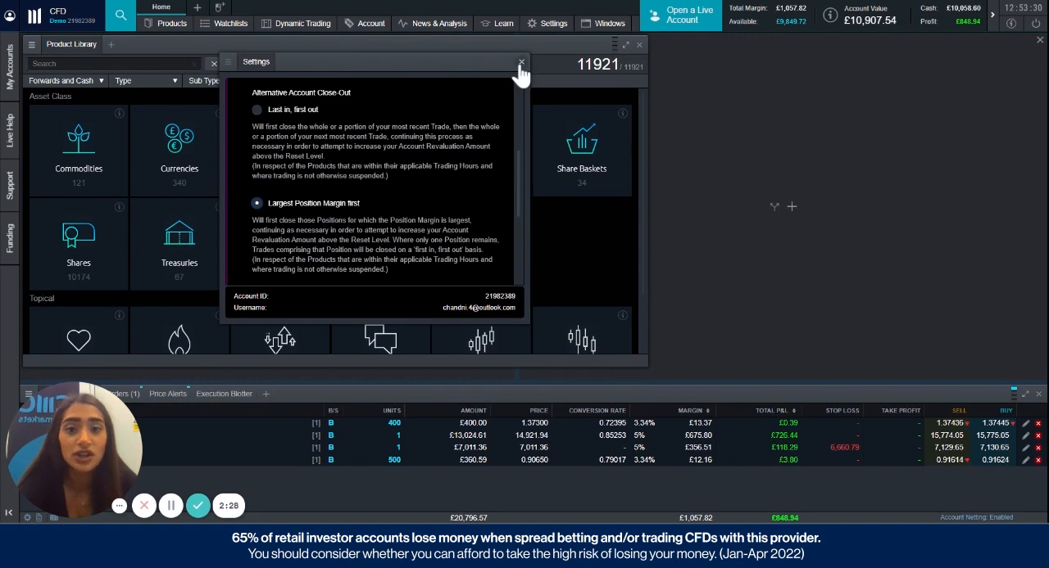
pyautogui.click(521, 62)
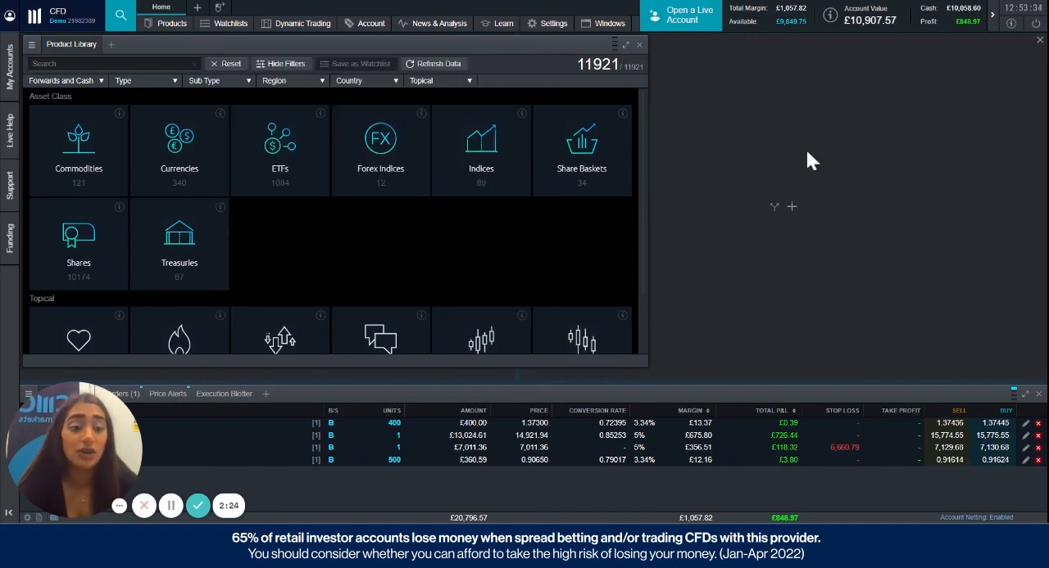
pyautogui.moveTo(731, 309)
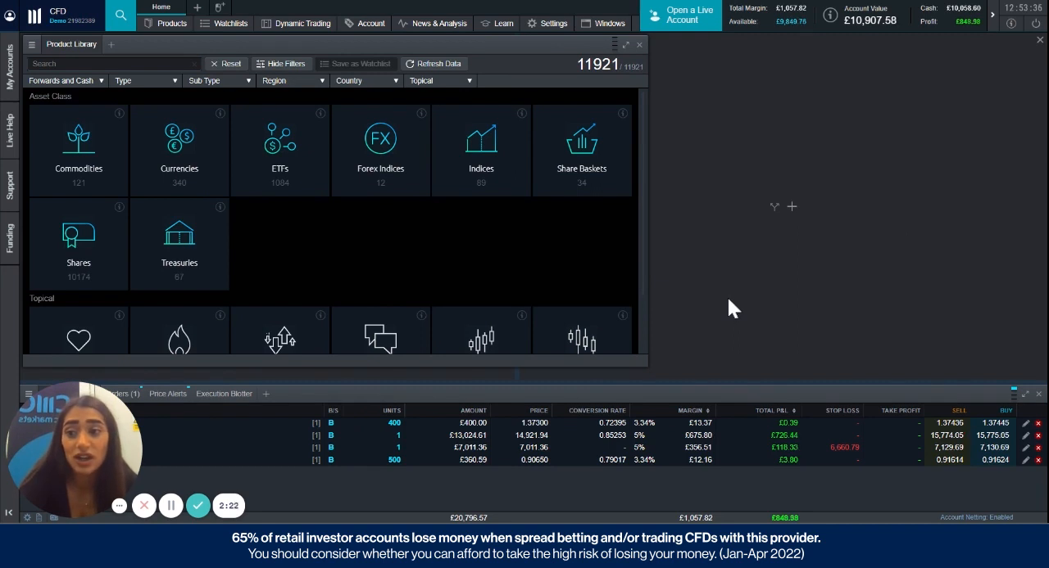